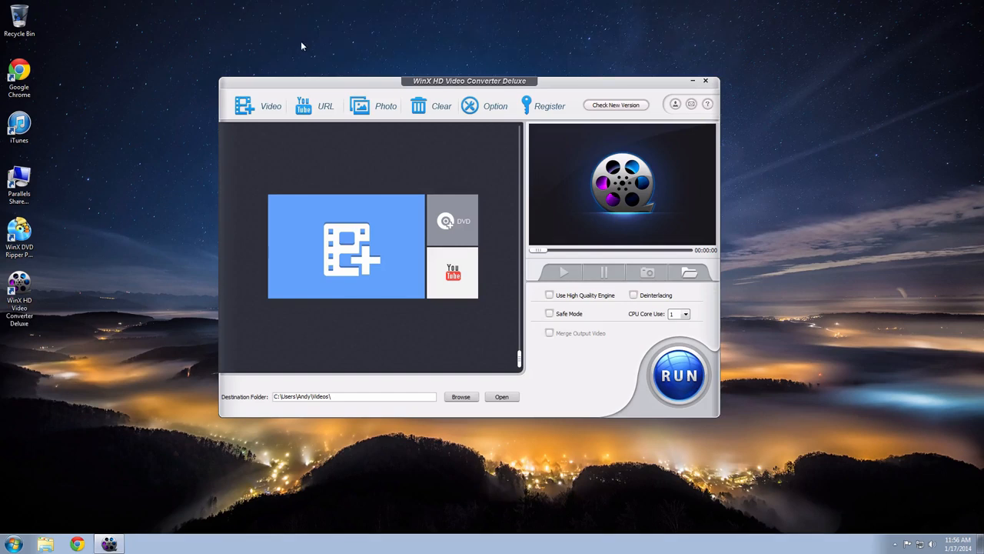
Add the how-to-clean-up-itunes-library MP4 via +Video so the Output Profile chooser appears.
{"action": "left_click", "coordinate": [18, 295]}
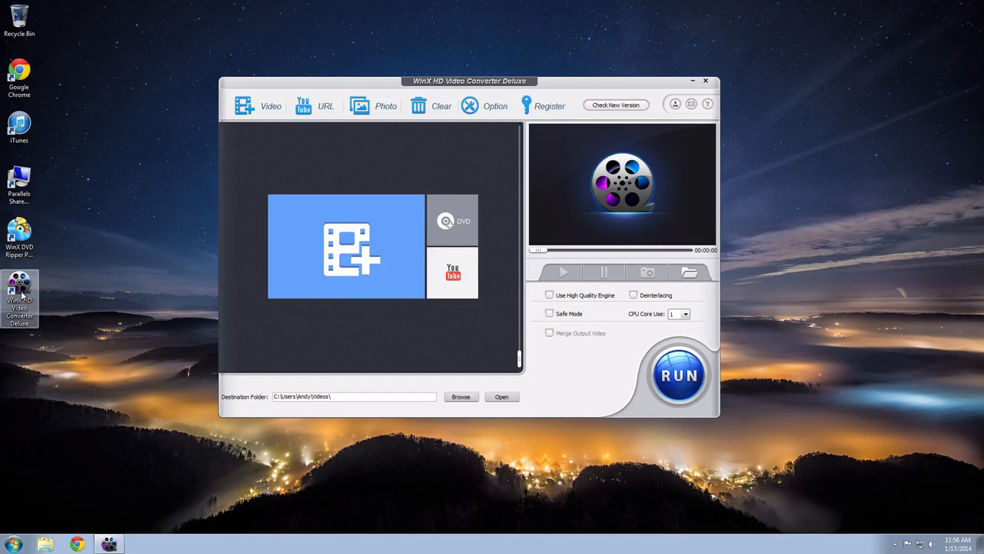
{"action": "mouse_move", "coordinate": [19, 298]}
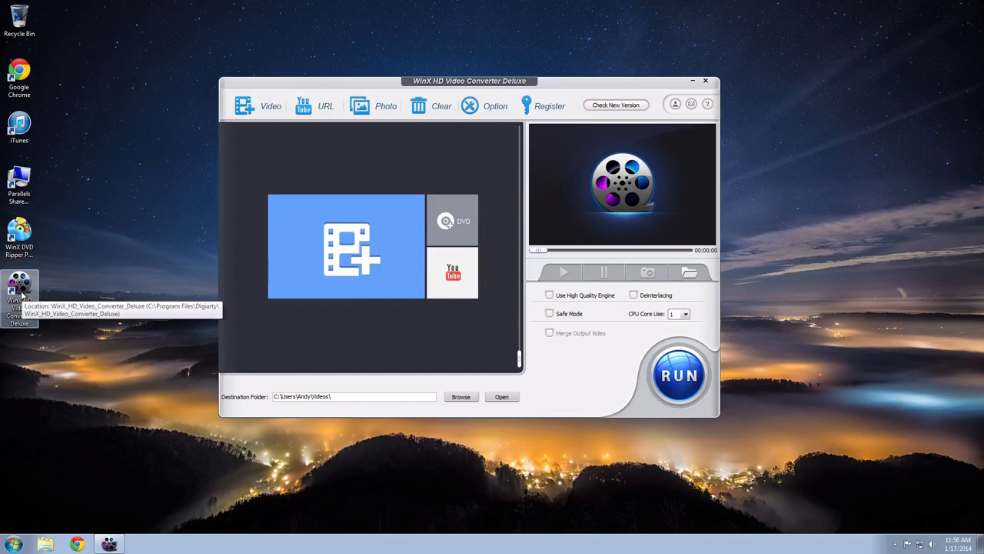
{"action": "mouse_move", "coordinate": [323, 259]}
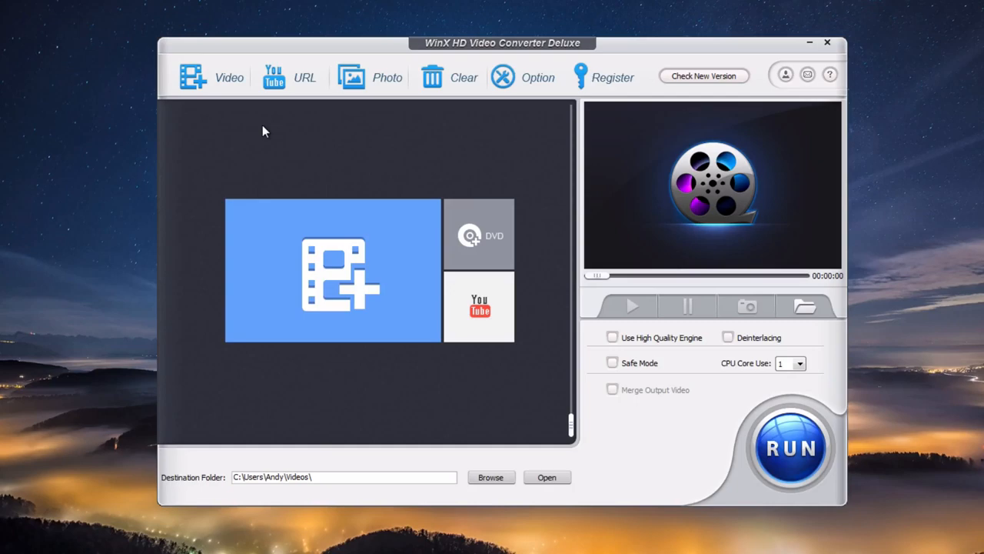
{"action": "left_click", "coordinate": [207, 77]}
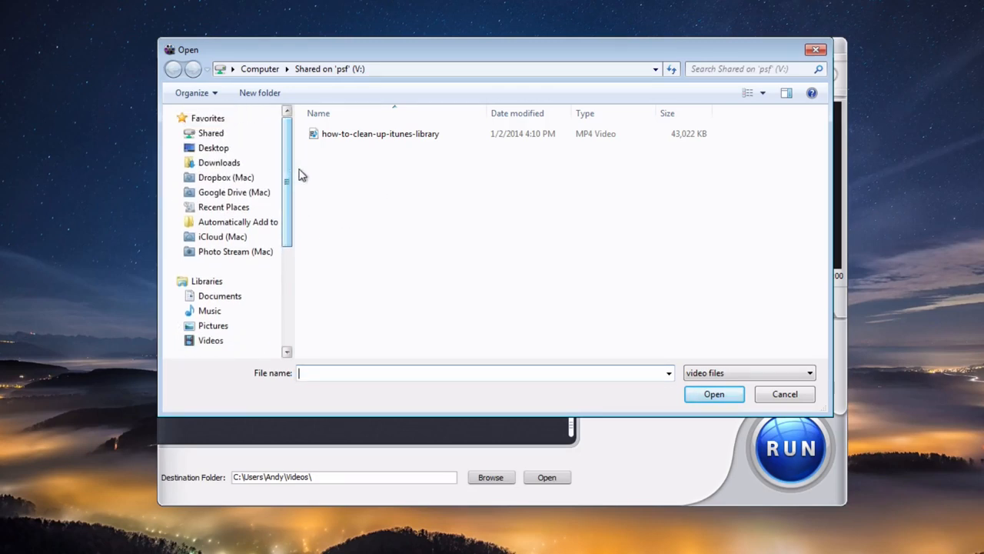
{"action": "left_click", "coordinate": [380, 132]}
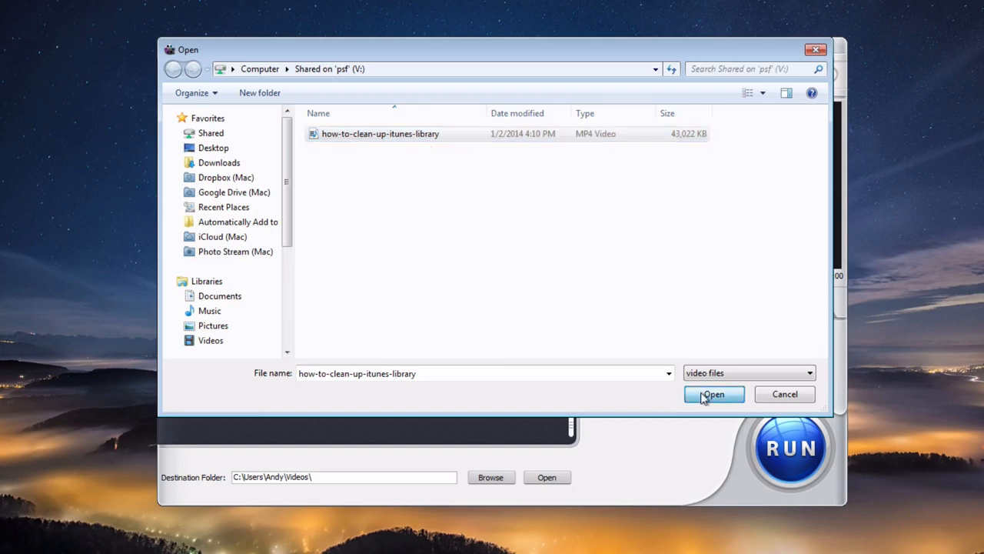
{"action": "left_click", "coordinate": [712, 393]}
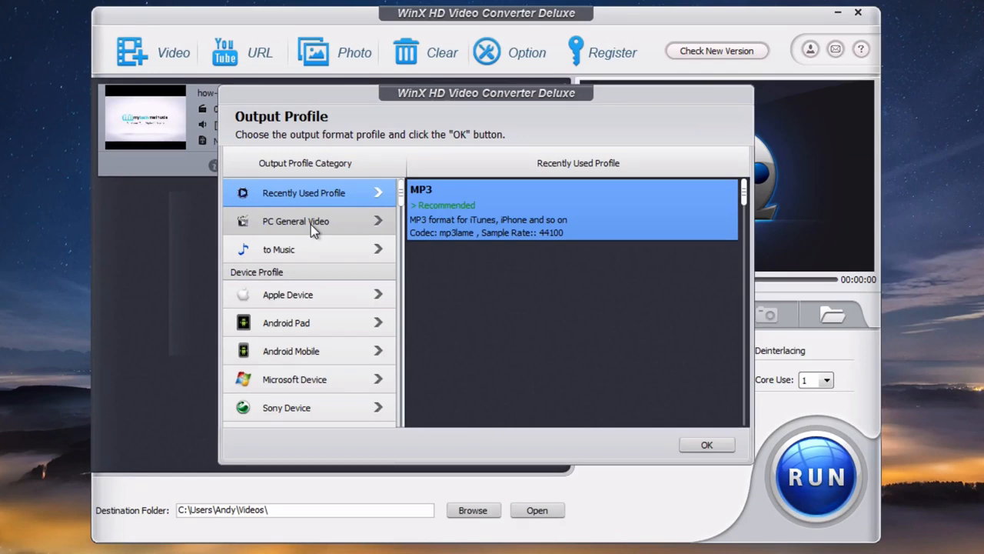
{"action": "mouse_move", "coordinate": [311, 240]}
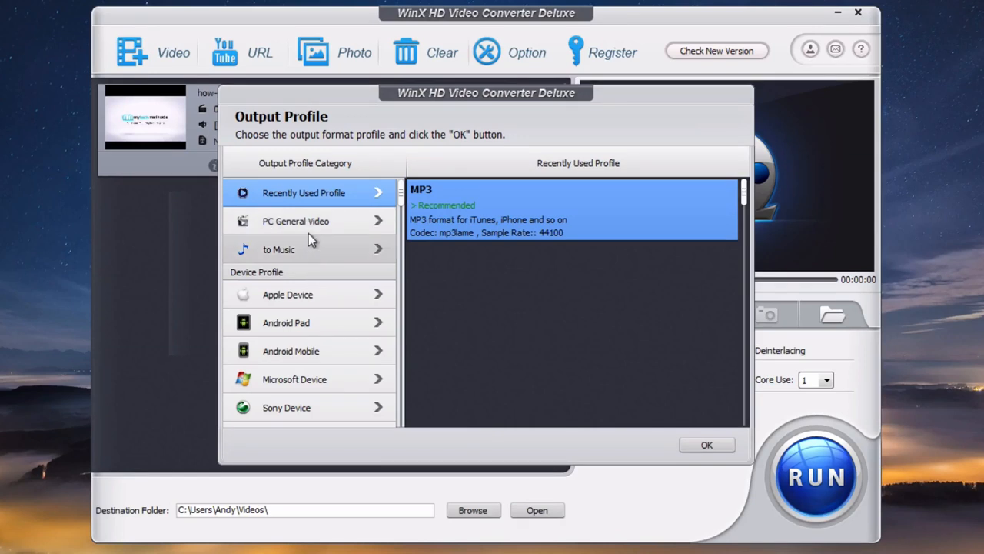
Choose MP3 under PC General Video > to Music as the output format and confirm.
{"action": "scroll", "scroll_direction": "down", "scroll_amount": 3}
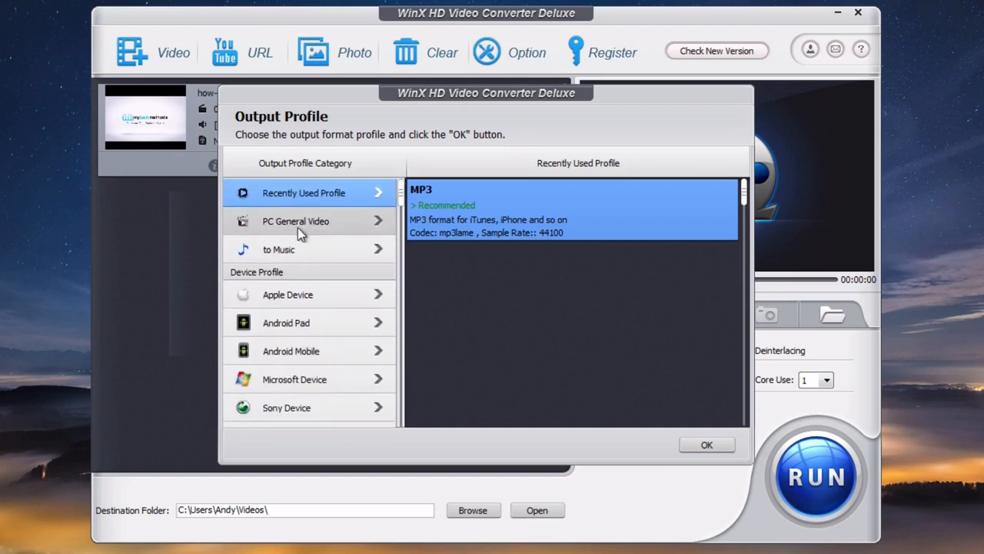
{"action": "left_click", "coordinate": [295, 222]}
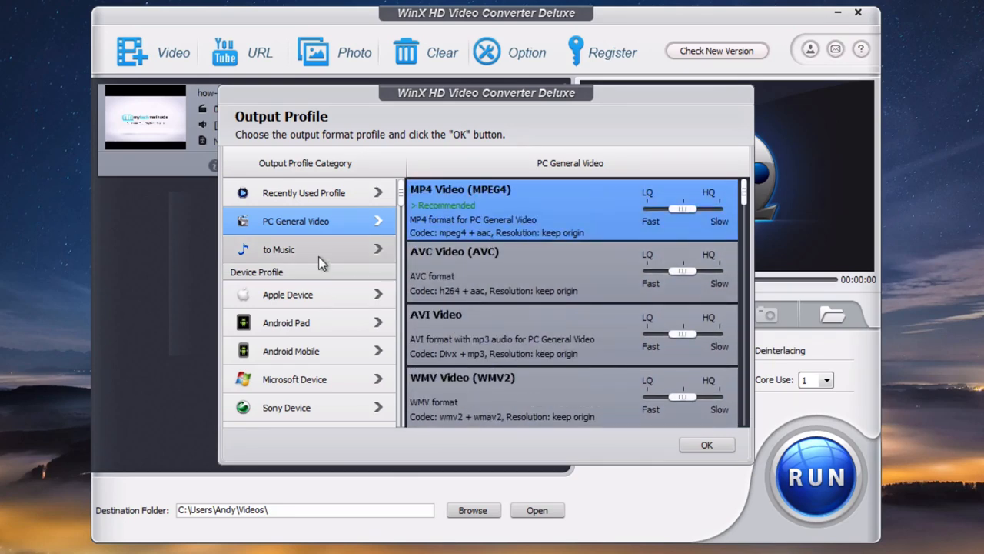
{"action": "left_click", "coordinate": [278, 249]}
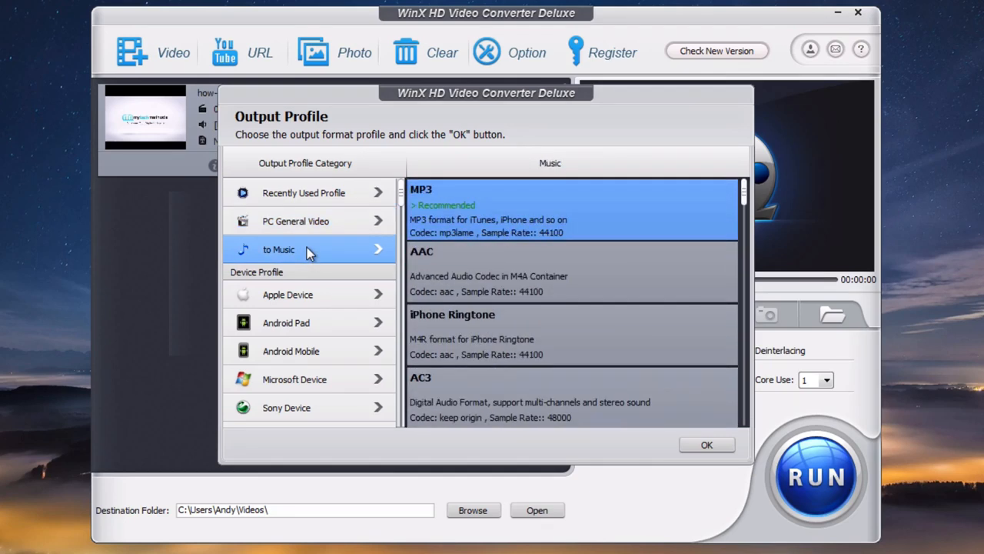
{"action": "mouse_move", "coordinate": [445, 193]}
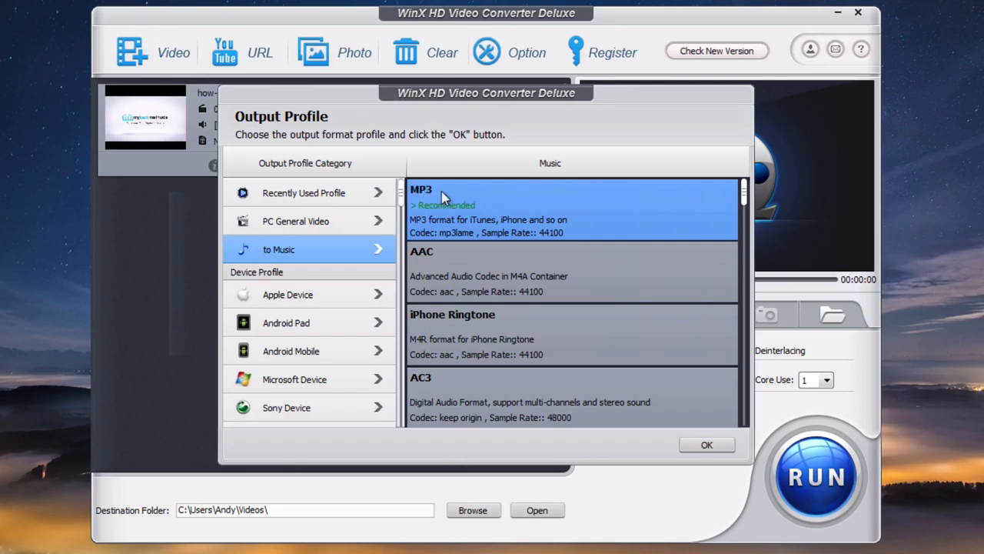
{"action": "mouse_move", "coordinate": [428, 200]}
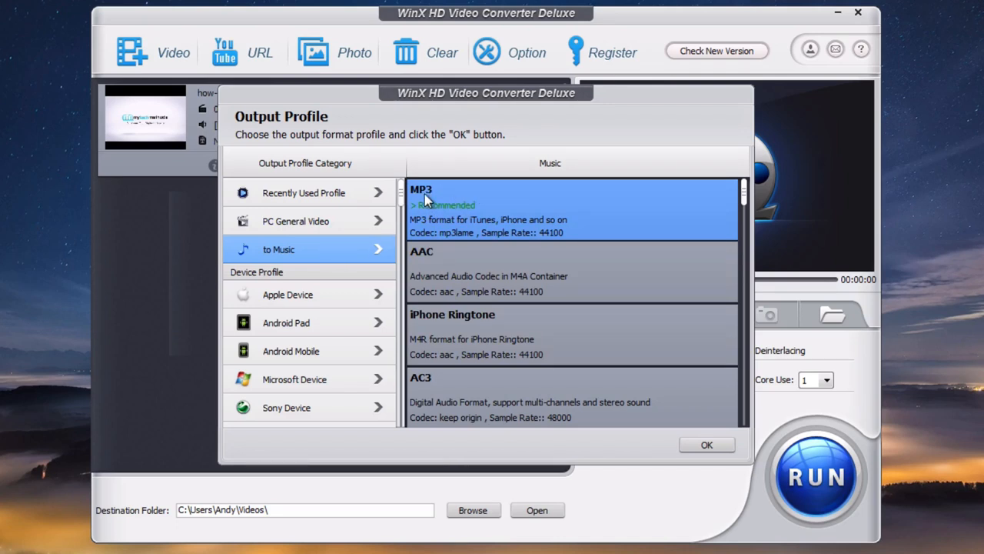
{"action": "mouse_move", "coordinate": [484, 209]}
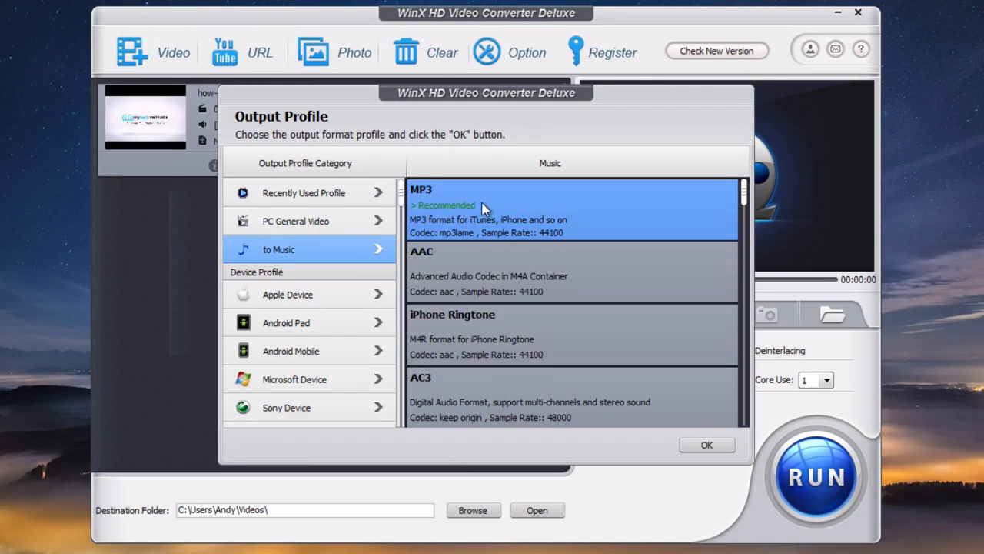
{"action": "left_click", "coordinate": [706, 445]}
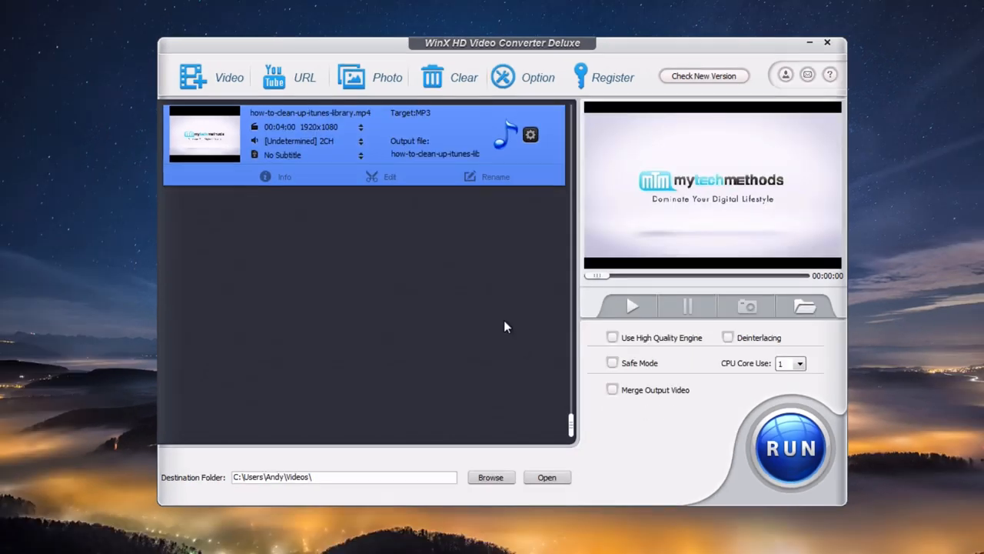
{"action": "mouse_move", "coordinate": [429, 231]}
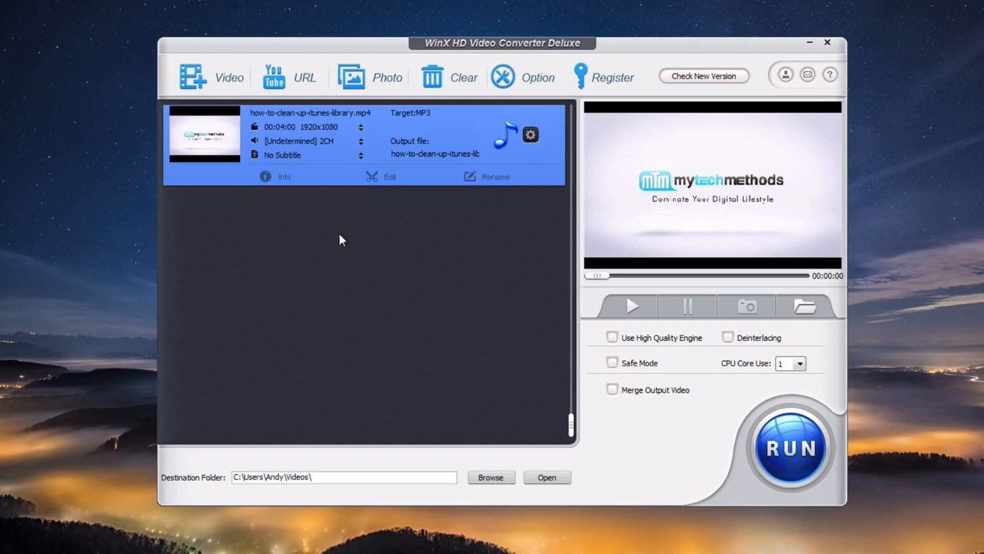
{"action": "mouse_move", "coordinate": [369, 283]}
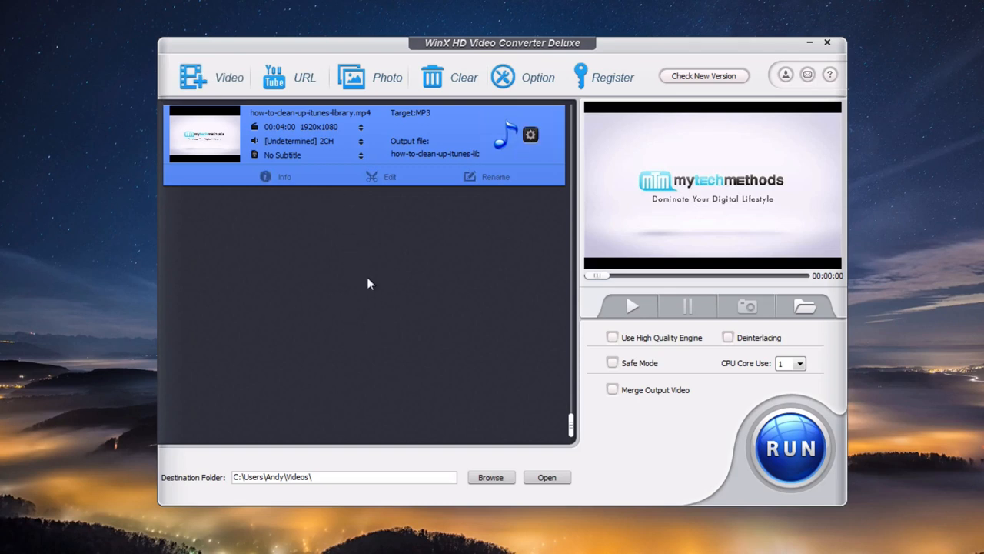
{"action": "mouse_move", "coordinate": [460, 311]}
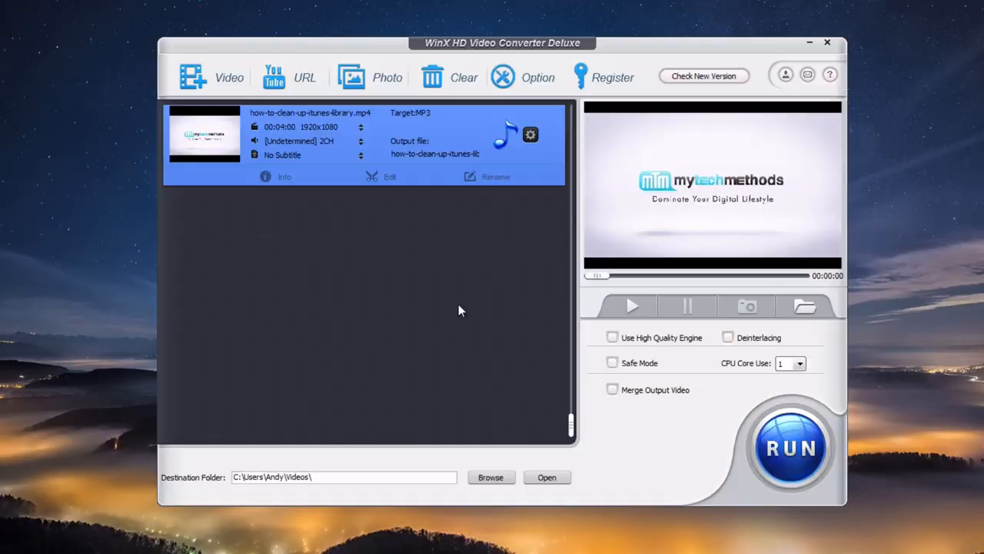
Run the conversion to MP3 and acknowledge the 'All jobs have been completed' notice.
{"action": "left_click", "coordinate": [790, 447]}
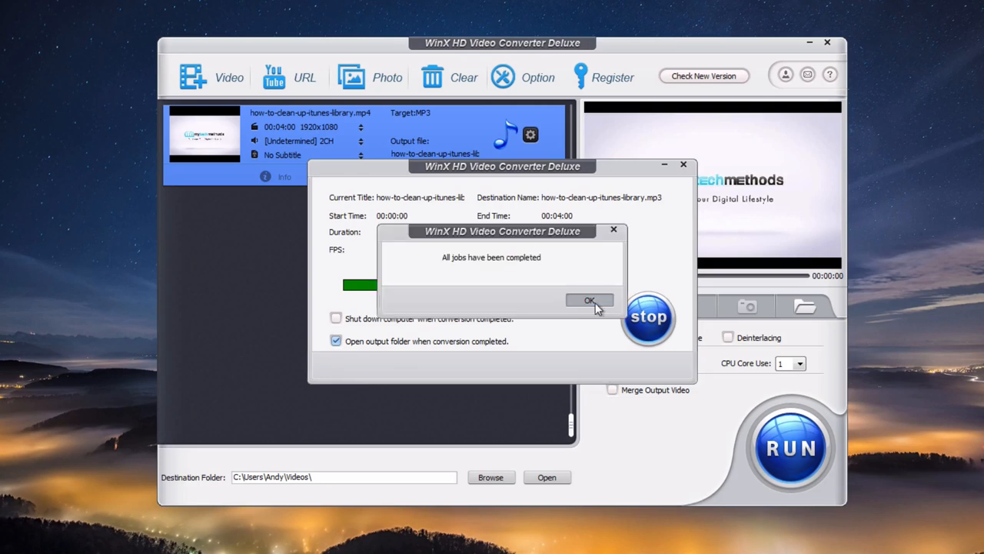
{"action": "left_click", "coordinate": [589, 300]}
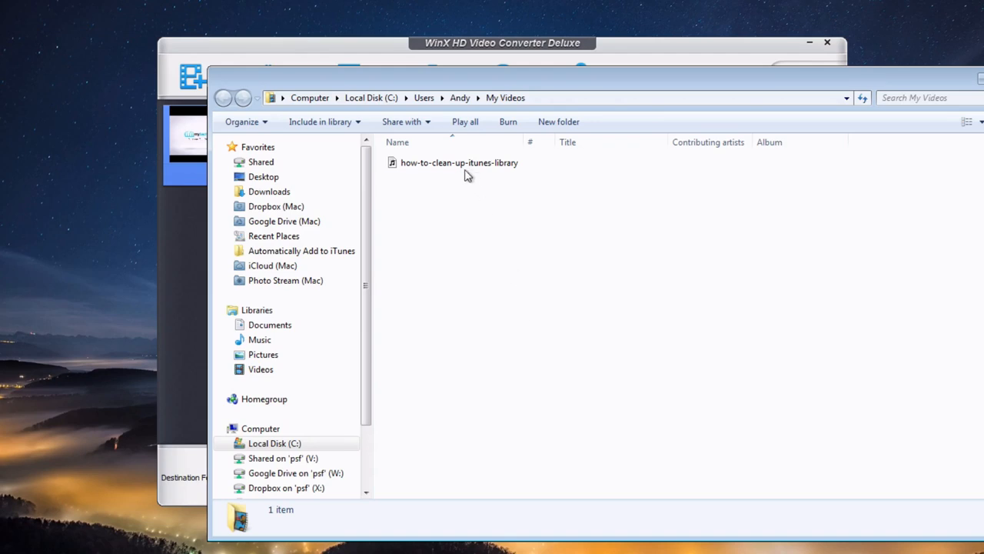
Check the converted file shows as a 4-minute MP3 in My Videos, then play it.
{"action": "left_click", "coordinate": [458, 163]}
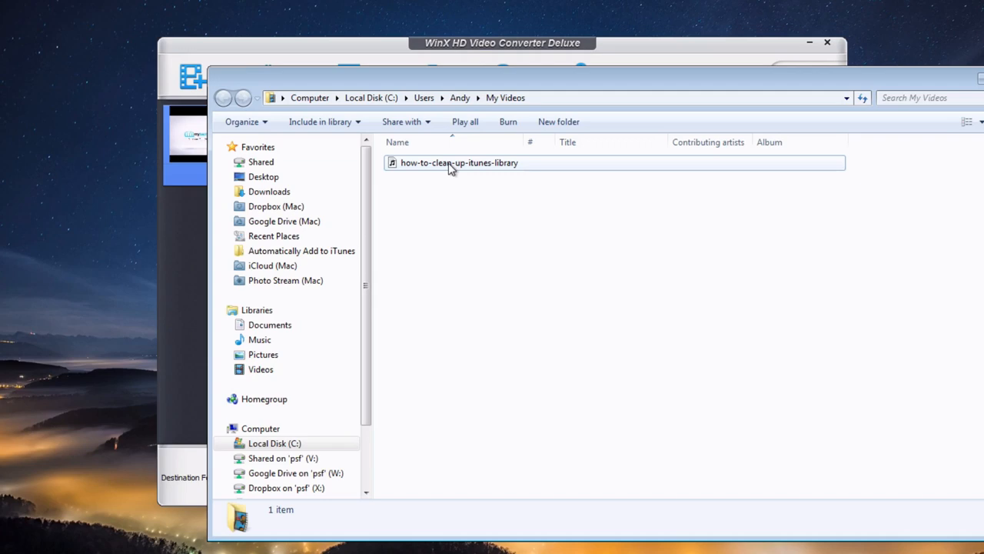
{"action": "left_click", "coordinate": [458, 163]}
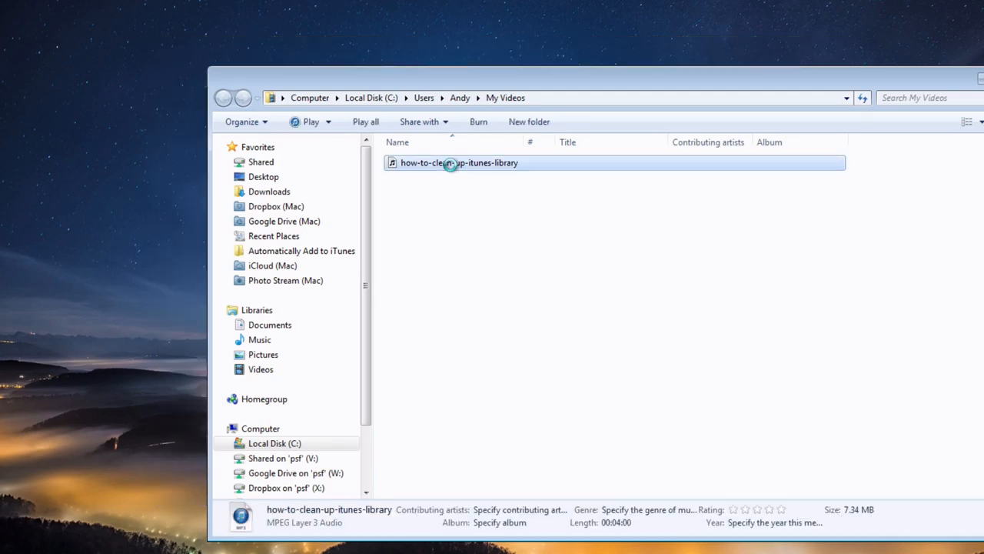
{"action": "double_click", "coordinate": [459, 163]}
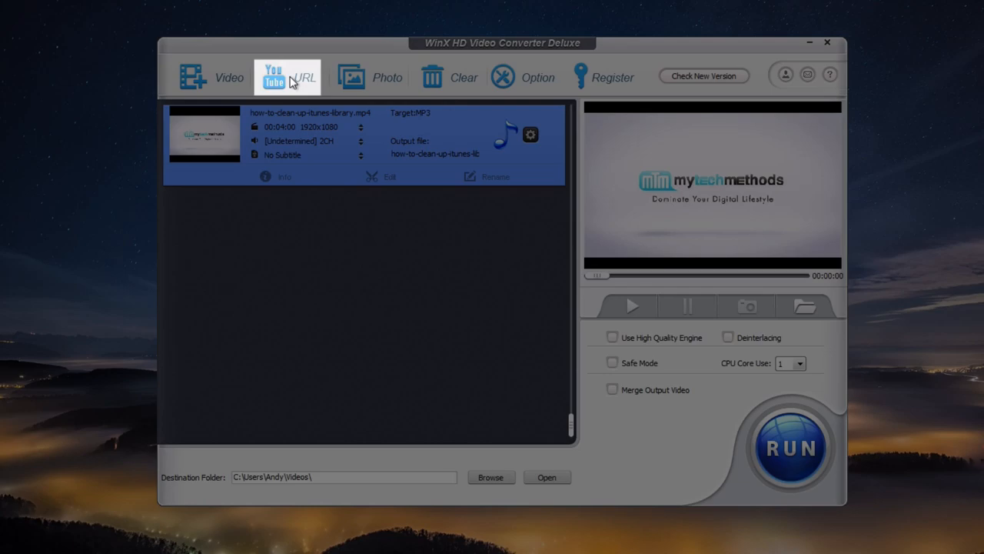
{"action": "mouse_move", "coordinate": [392, 86]}
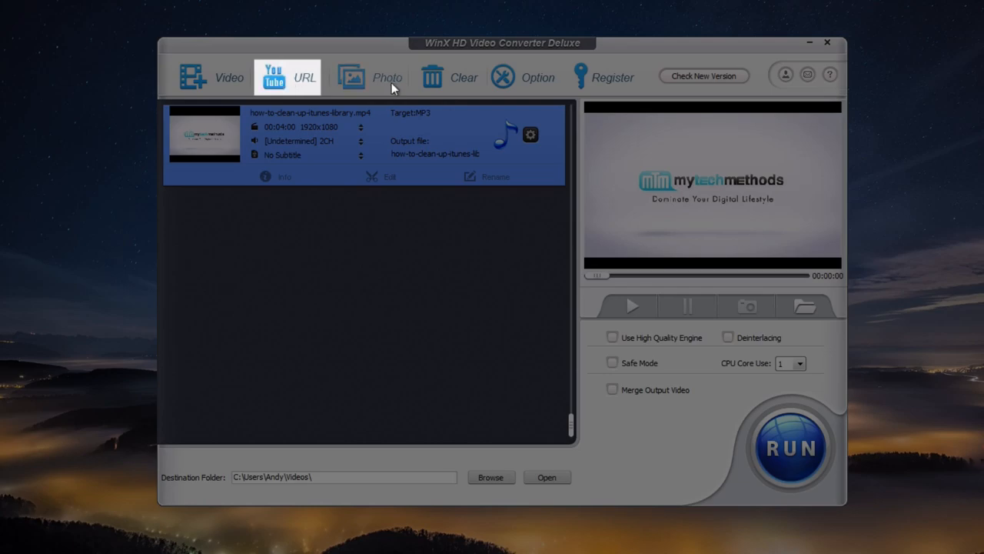
{"action": "left_click", "coordinate": [387, 77]}
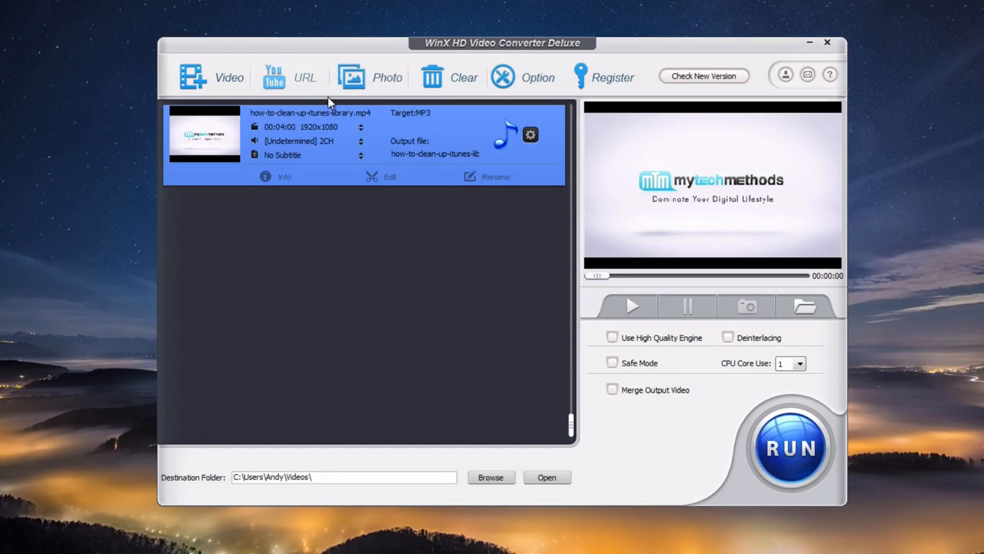
{"action": "mouse_move", "coordinate": [377, 271]}
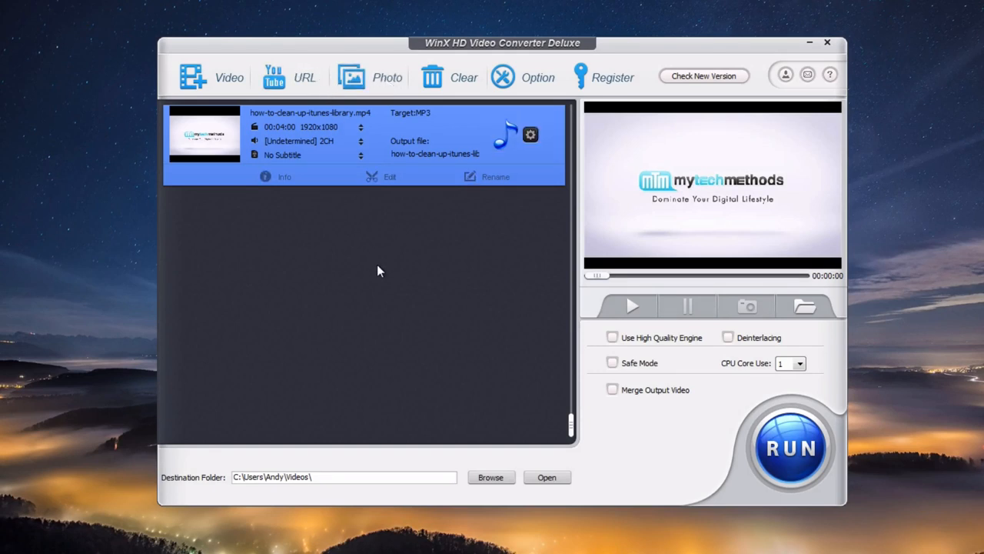